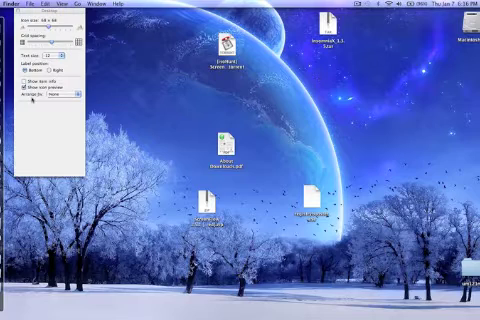
- Show the 'Arrange by' choices in the desktop View Options window
left_click(64, 96)
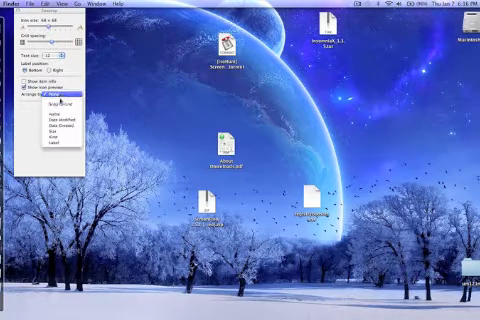